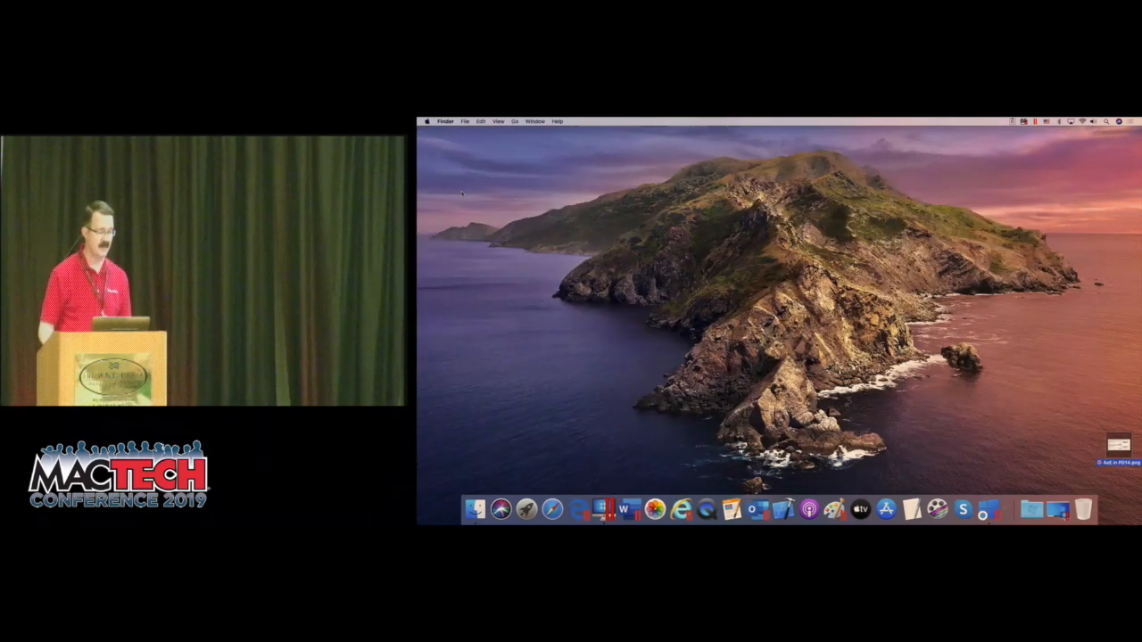
pyautogui.moveTo(1053, 510)
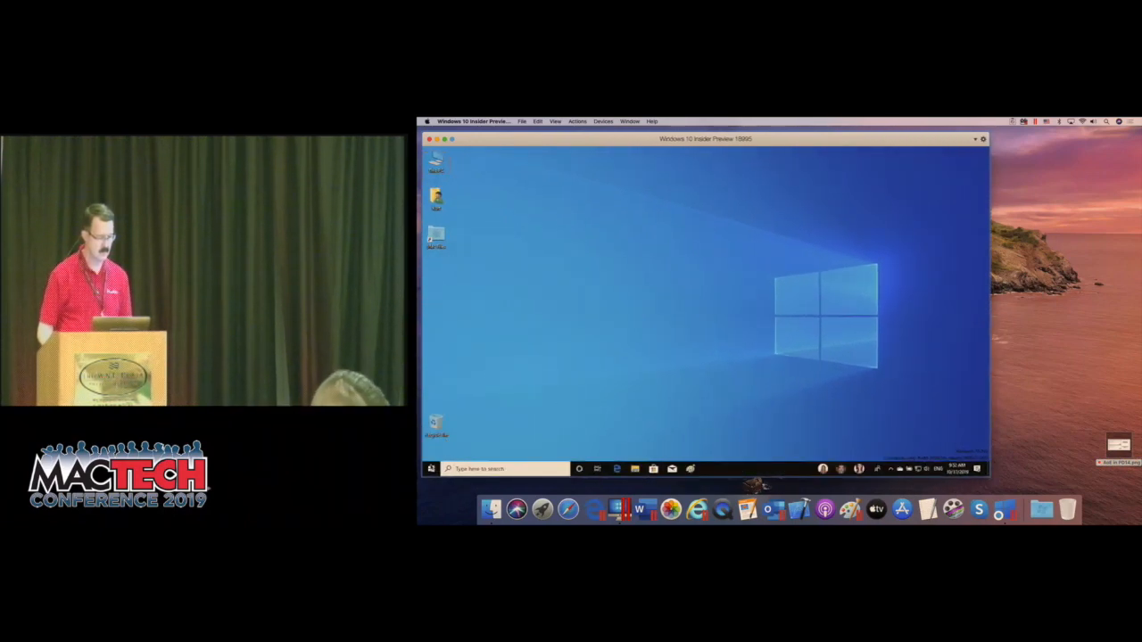
# Launch Age of Empires: Definitive Edition from the Windows Start menu's app list
pyautogui.click(431, 468)
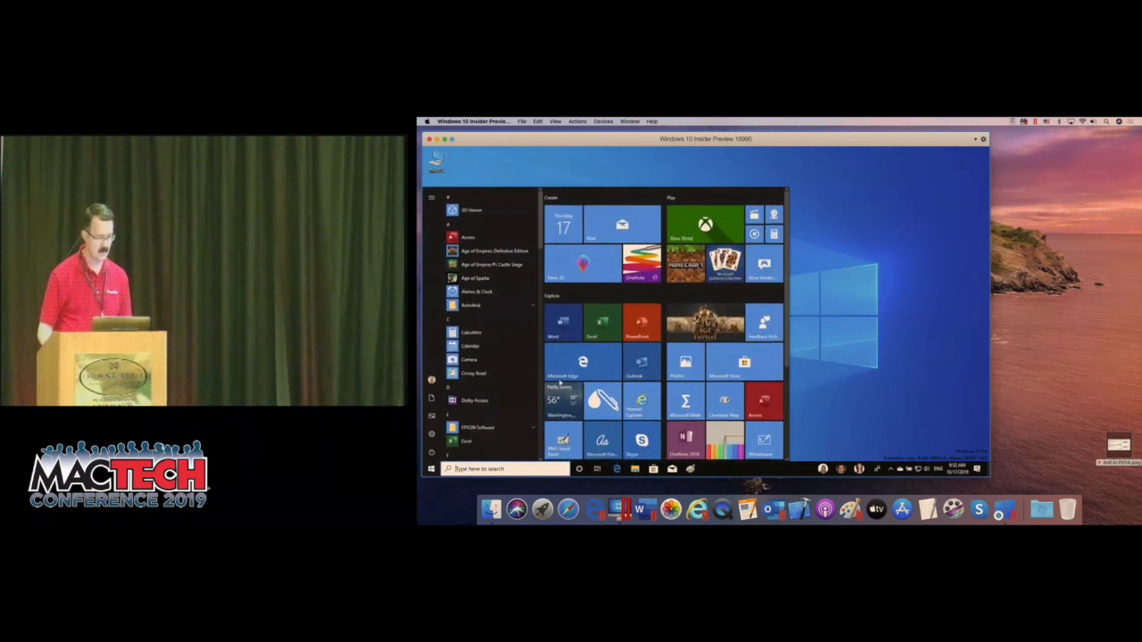
pyautogui.click(705, 323)
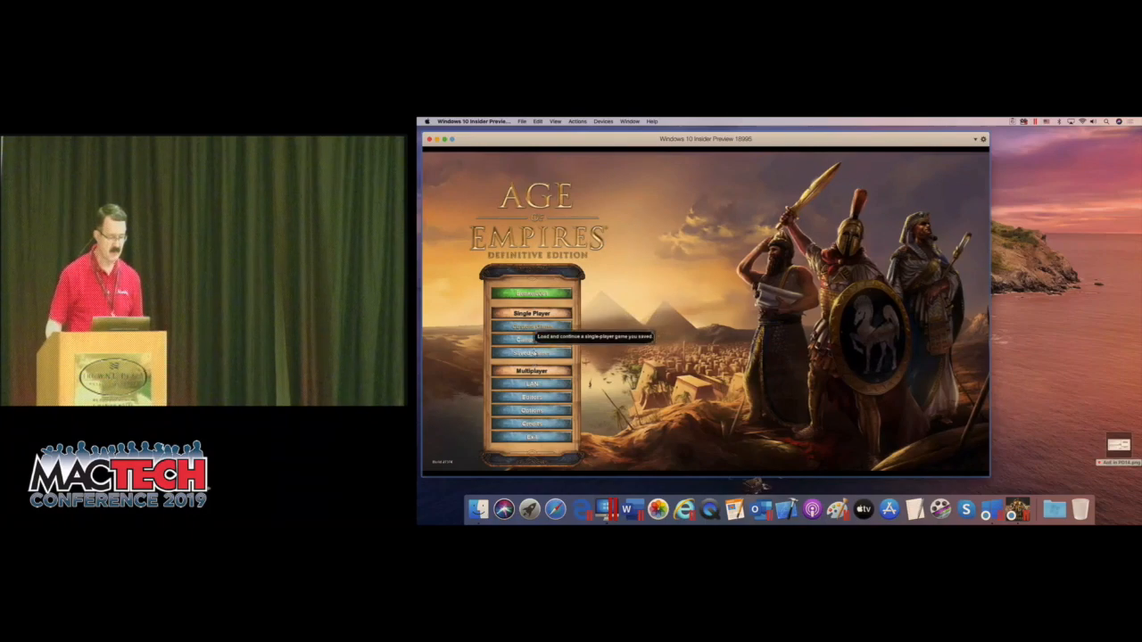
# Start a Single Player match against computer players from the game setup screen
pyautogui.click(532, 314)
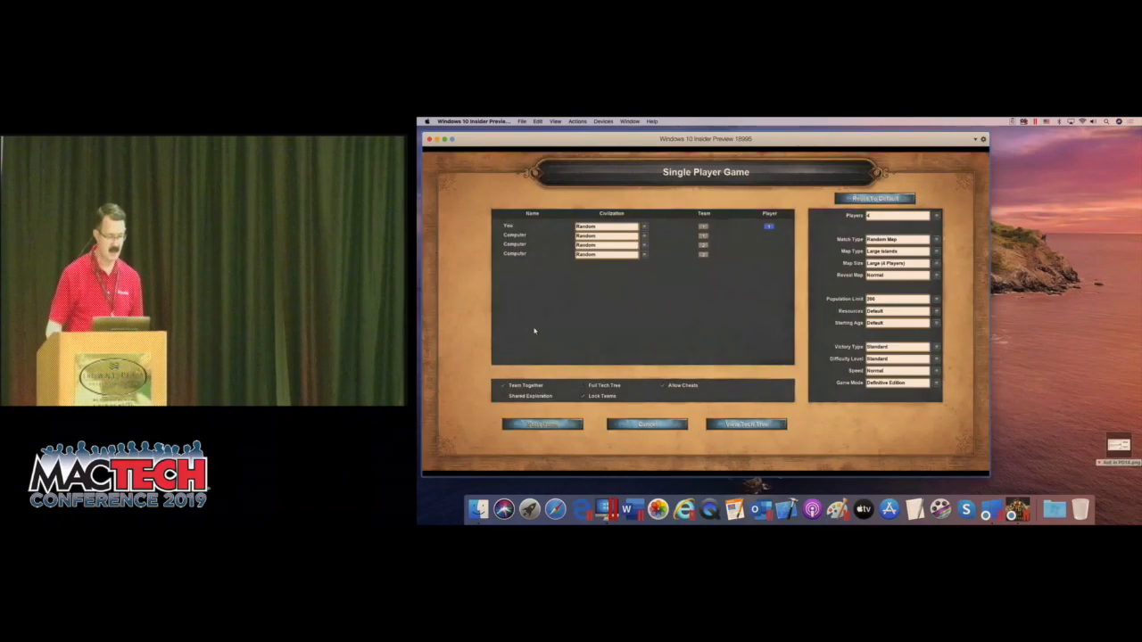
pyautogui.moveTo(544, 425)
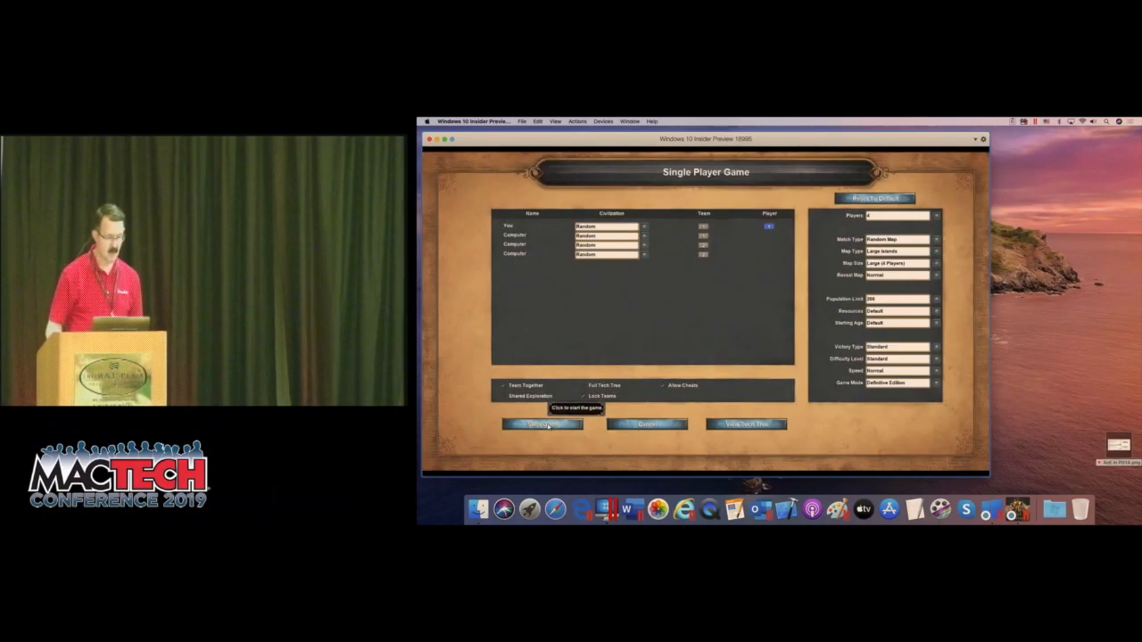
pyautogui.click(543, 425)
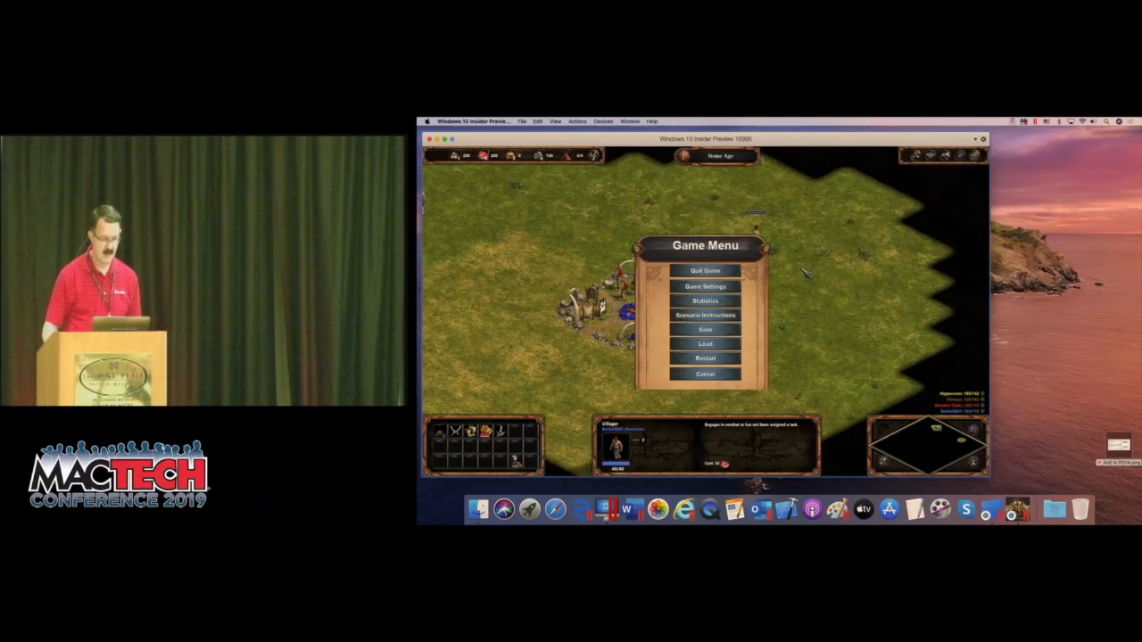
# Quit the match, dismiss the Statistics Summary and exit Age of Empires to the Windows desktop
pyautogui.click(705, 271)
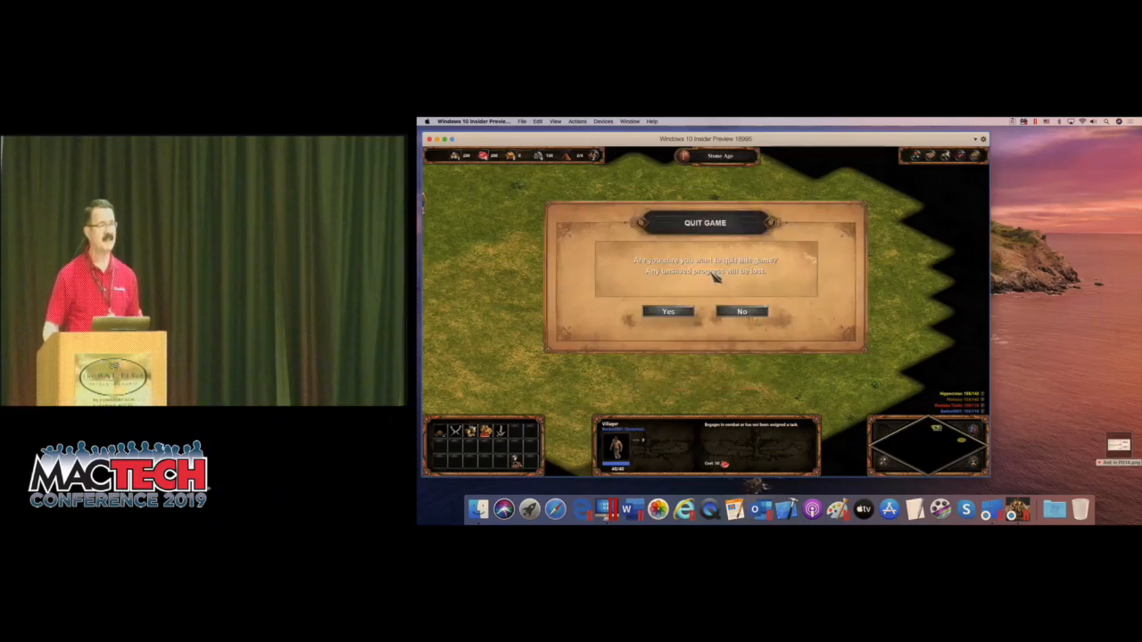
pyautogui.click(668, 310)
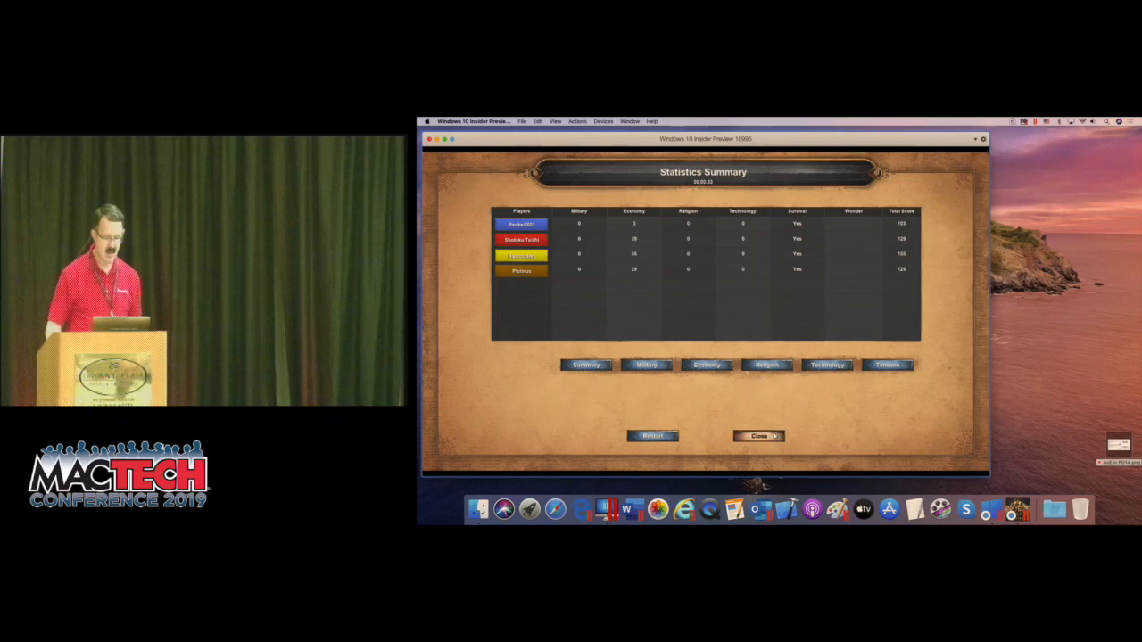
pyautogui.click(756, 435)
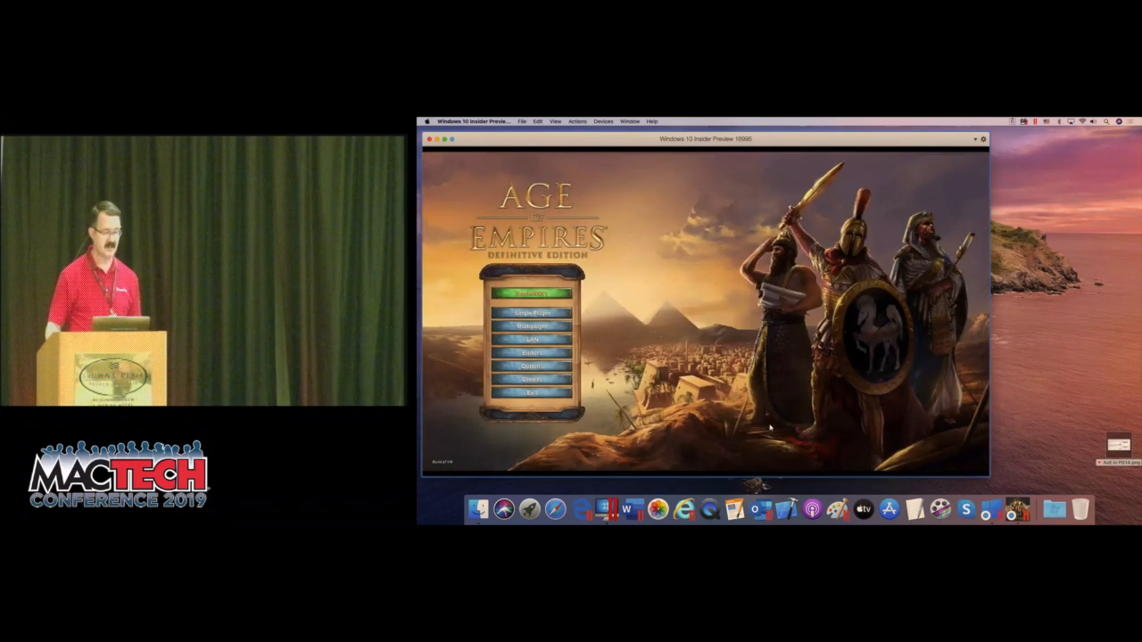
pyautogui.click(532, 393)
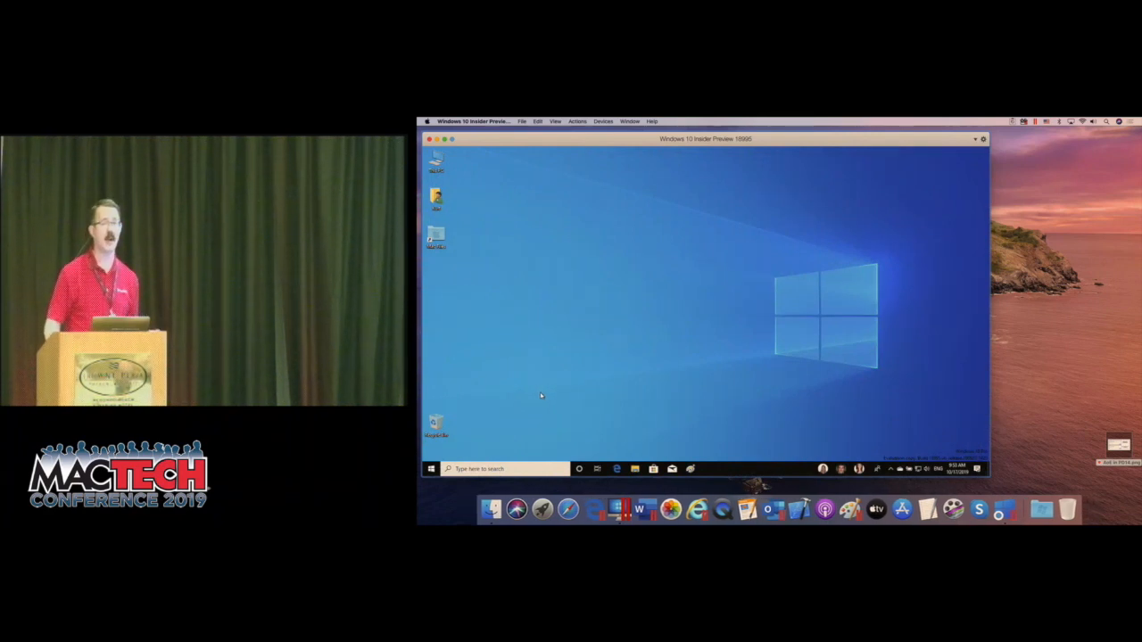
pyautogui.moveTo(550, 397)
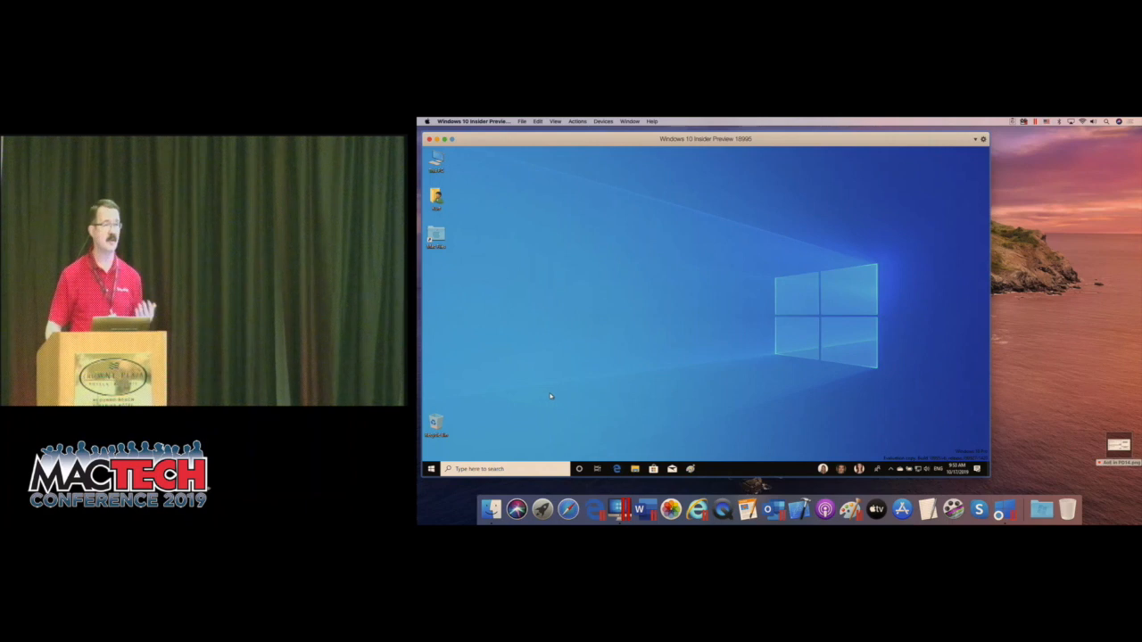
pyautogui.moveTo(533, 357)
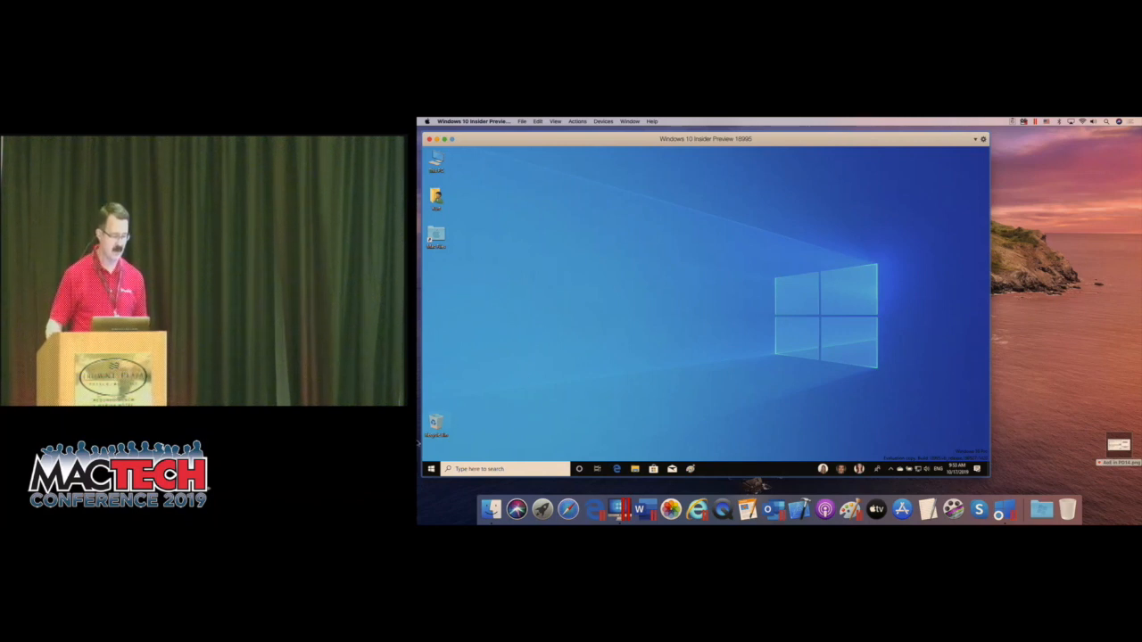
# Launch the Xbox space shooter from the Start menu and begin playing from its title menu
pyautogui.click(432, 467)
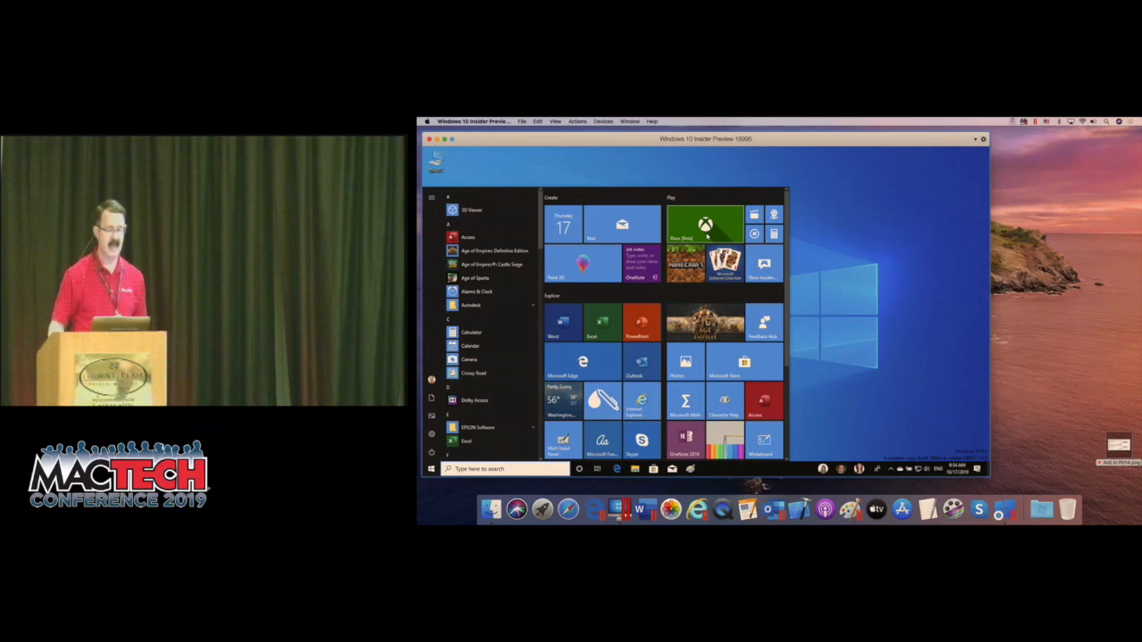
pyautogui.click(705, 218)
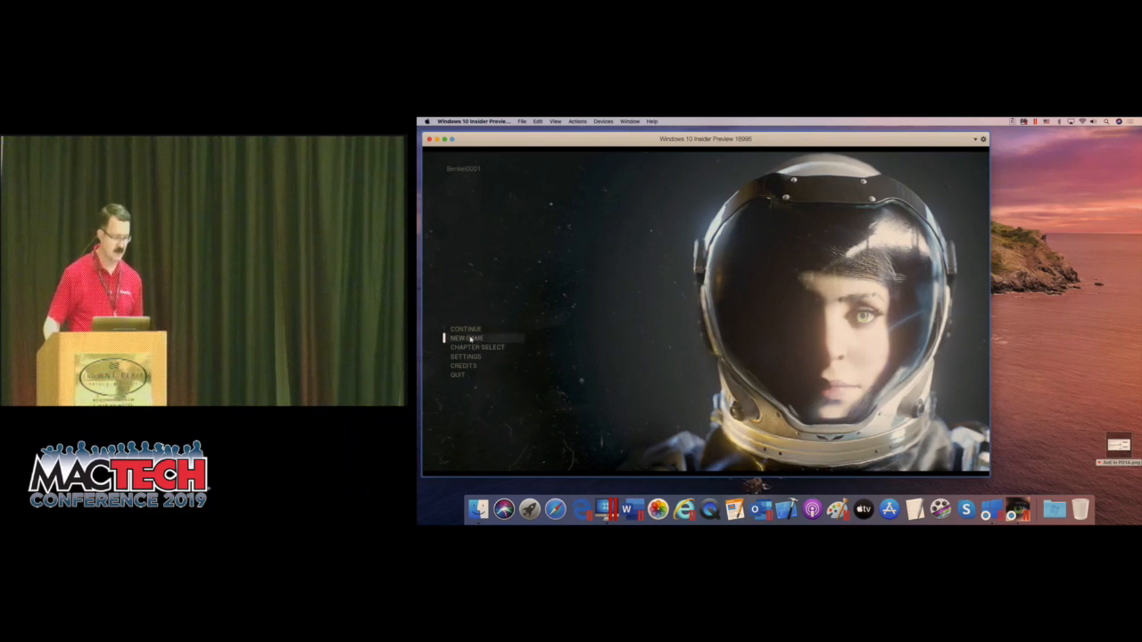
pyautogui.click(465, 338)
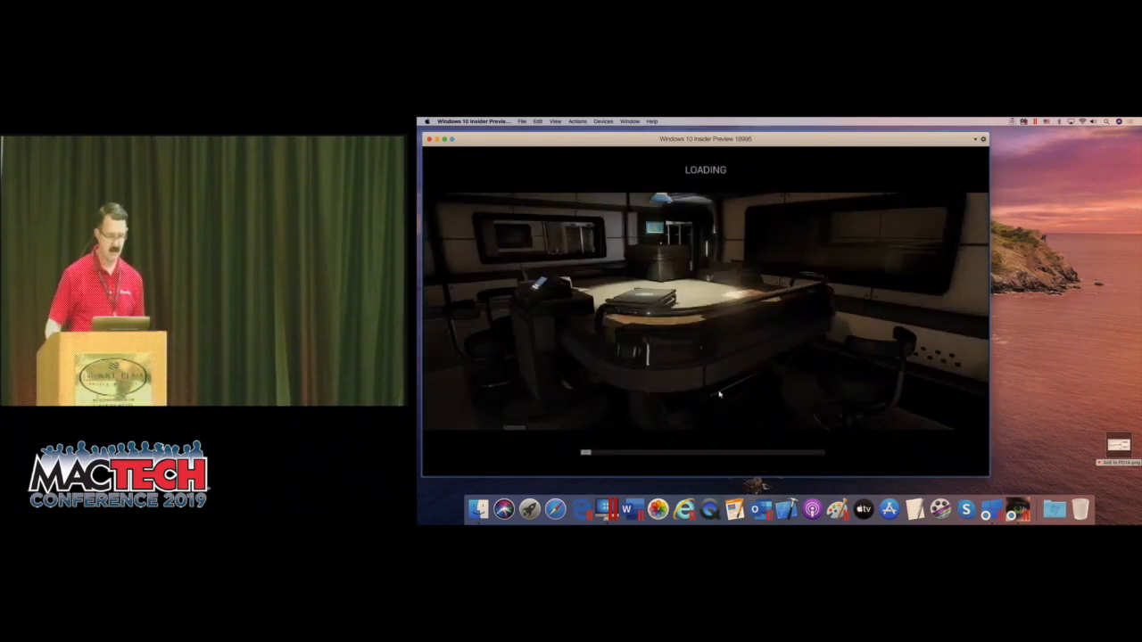